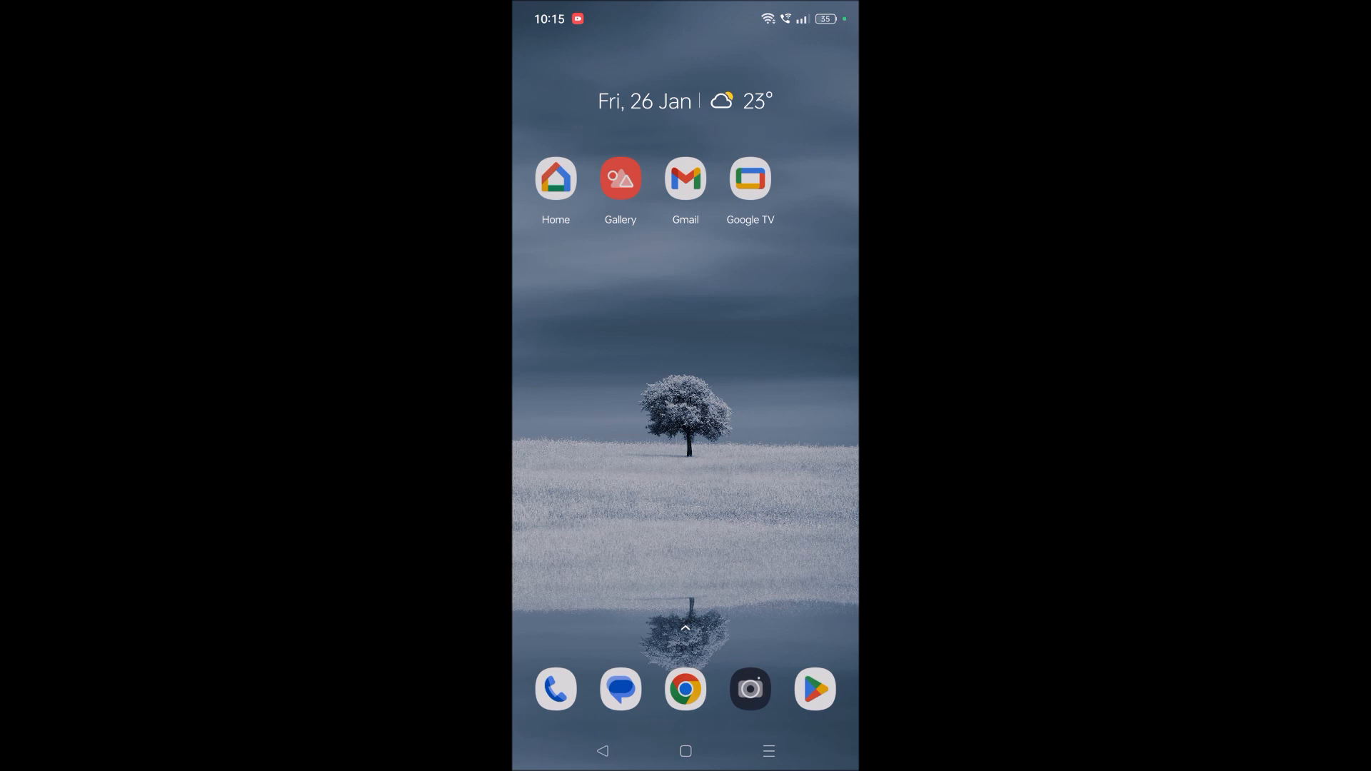
- Find the Google app by searching 'google' in the app drawer and drop it onto the home screen
scroll("up", 3)
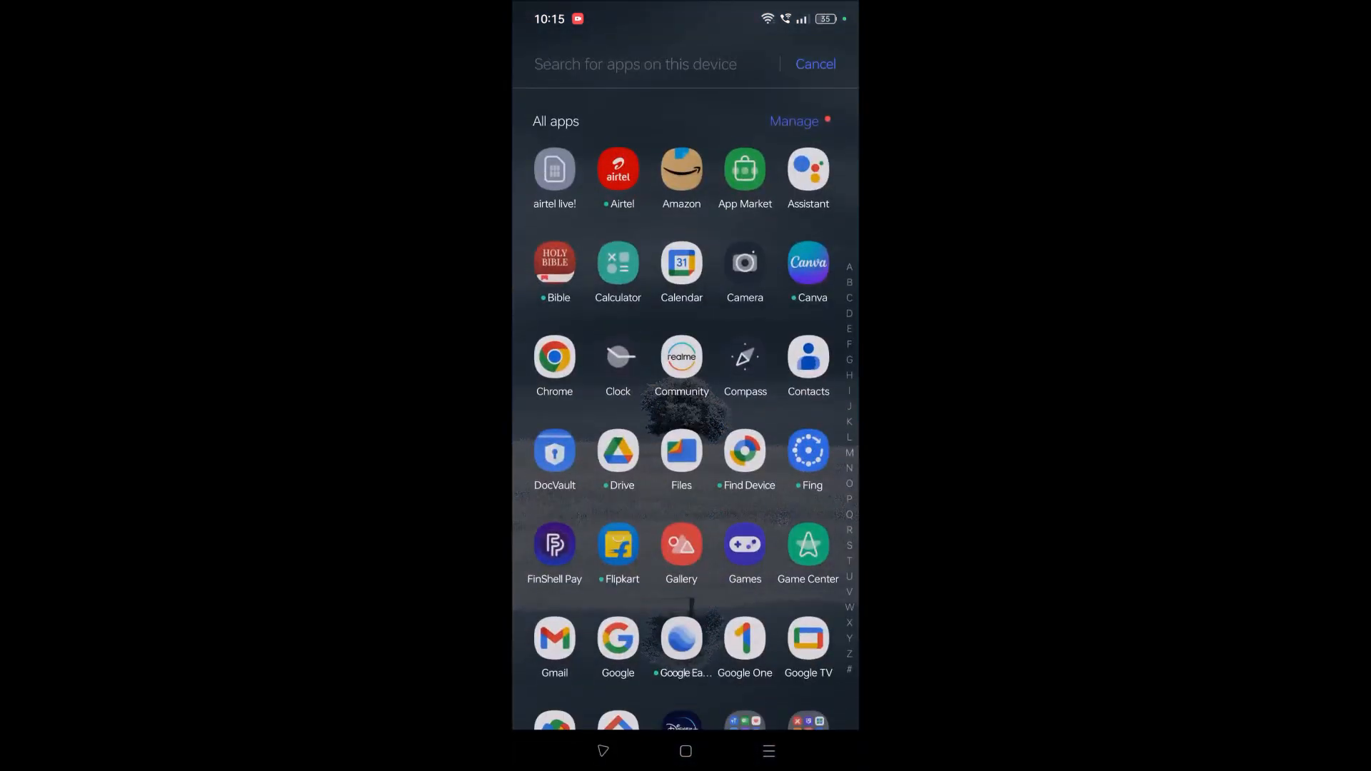
type("googl")
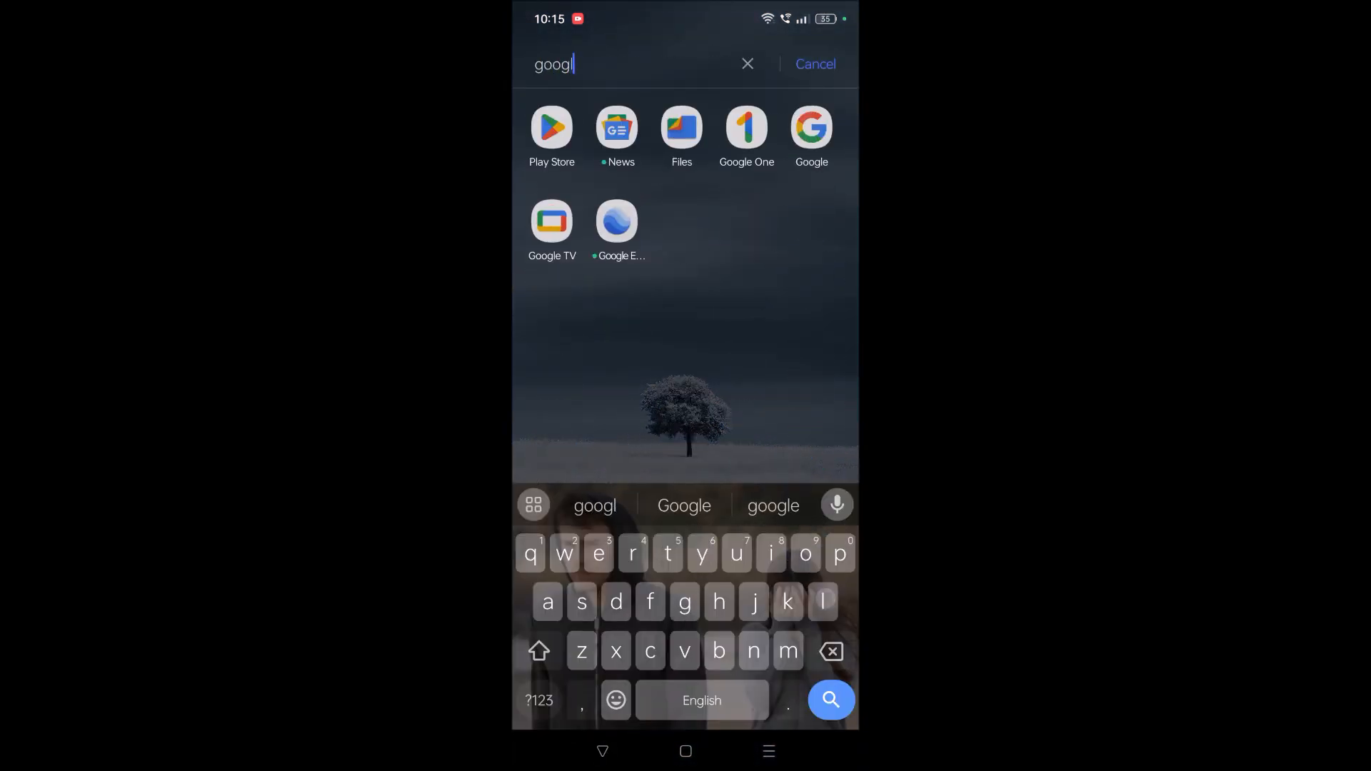
type("e")
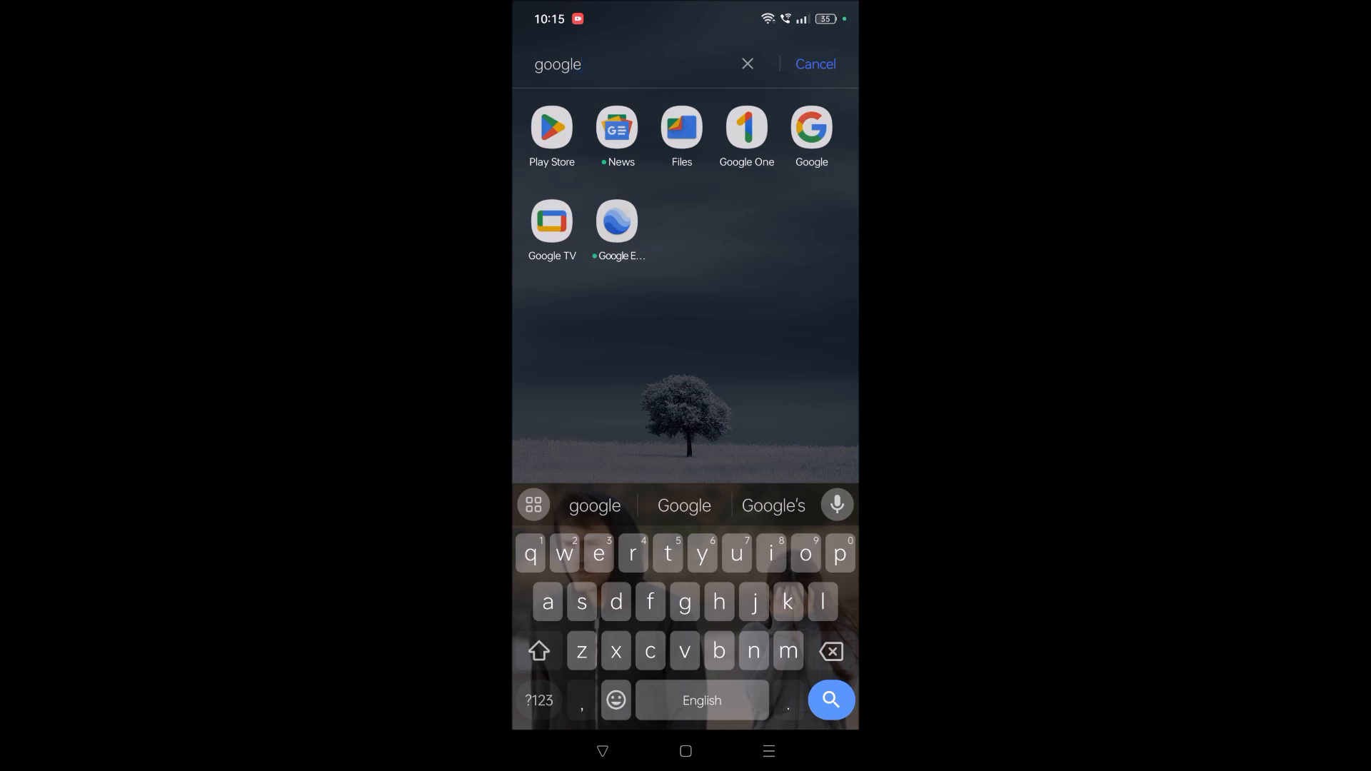
left_click(811, 127)
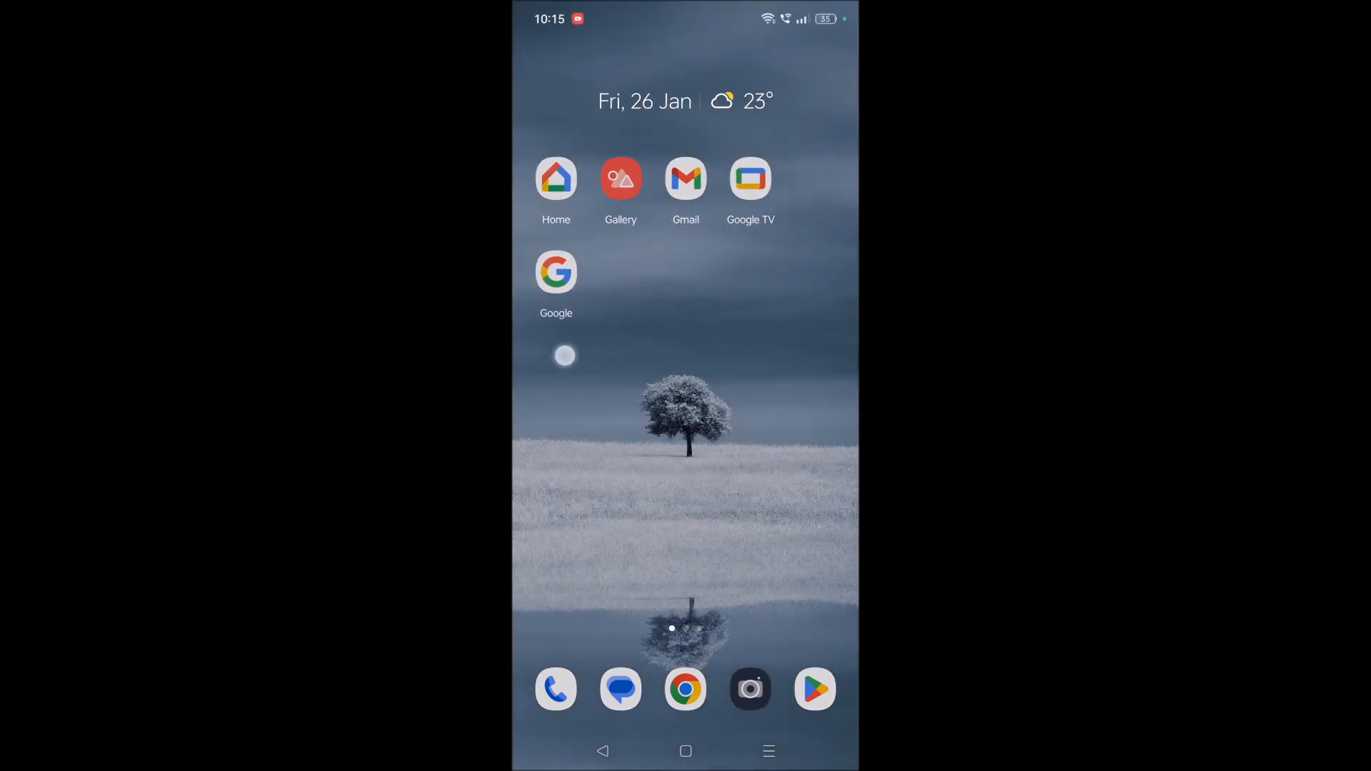
- In Play Store, rerun the recent 'google' search and open the Google app from its listing
left_click(814, 689)
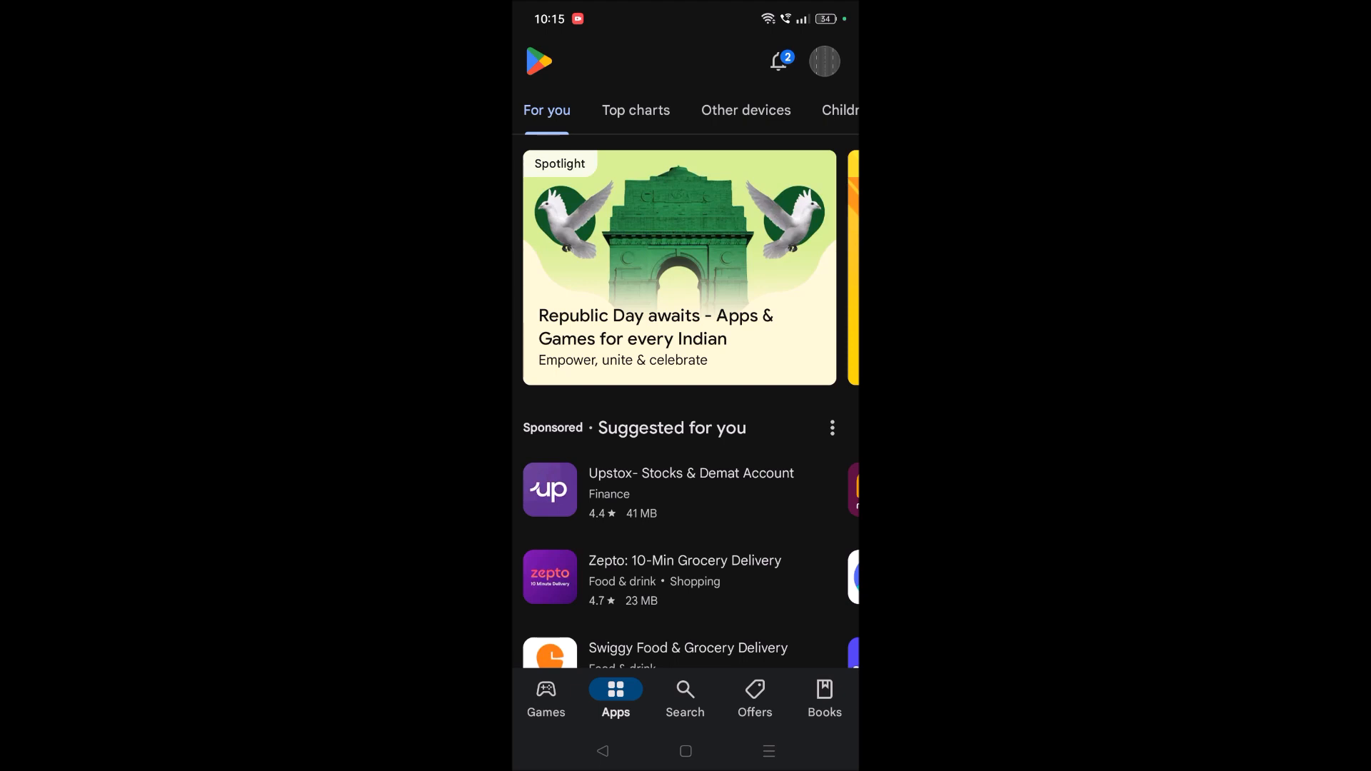
left_click(684, 697)
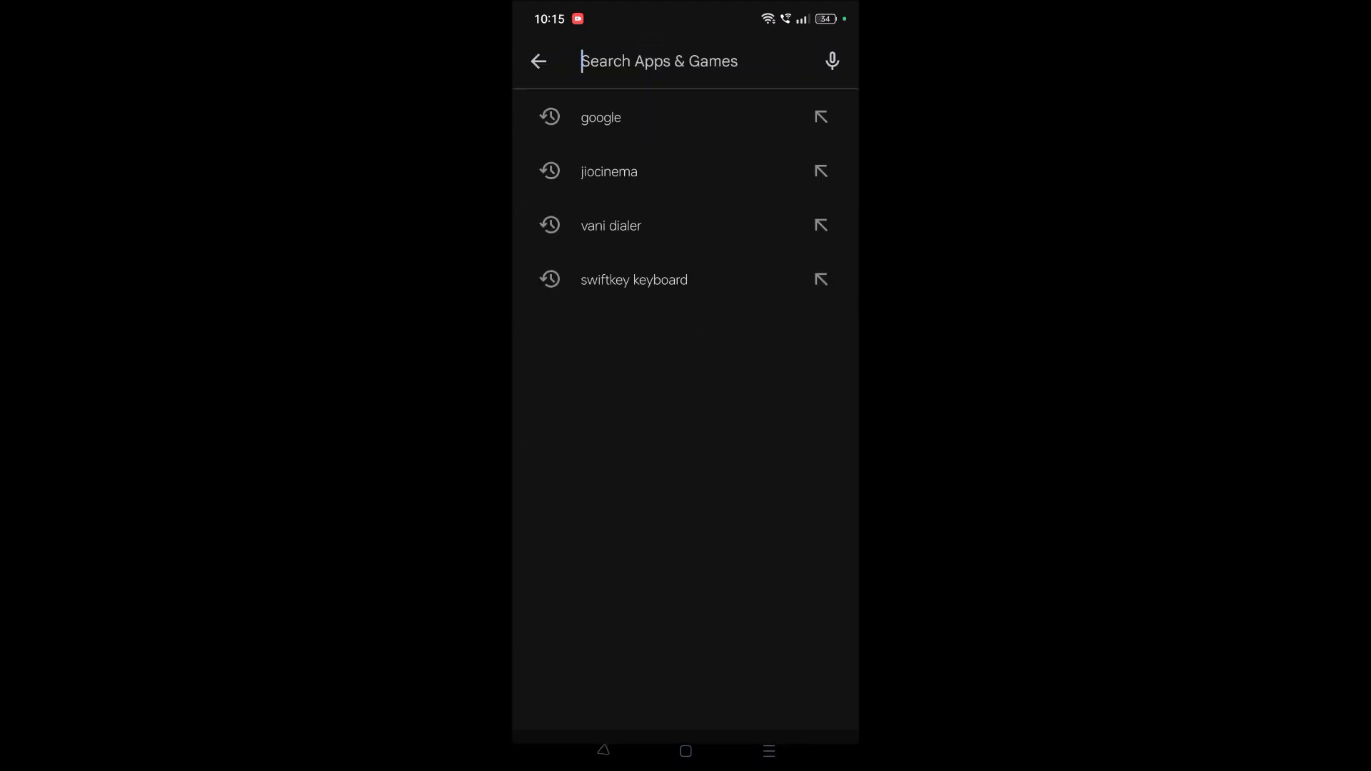
left_click(601, 115)
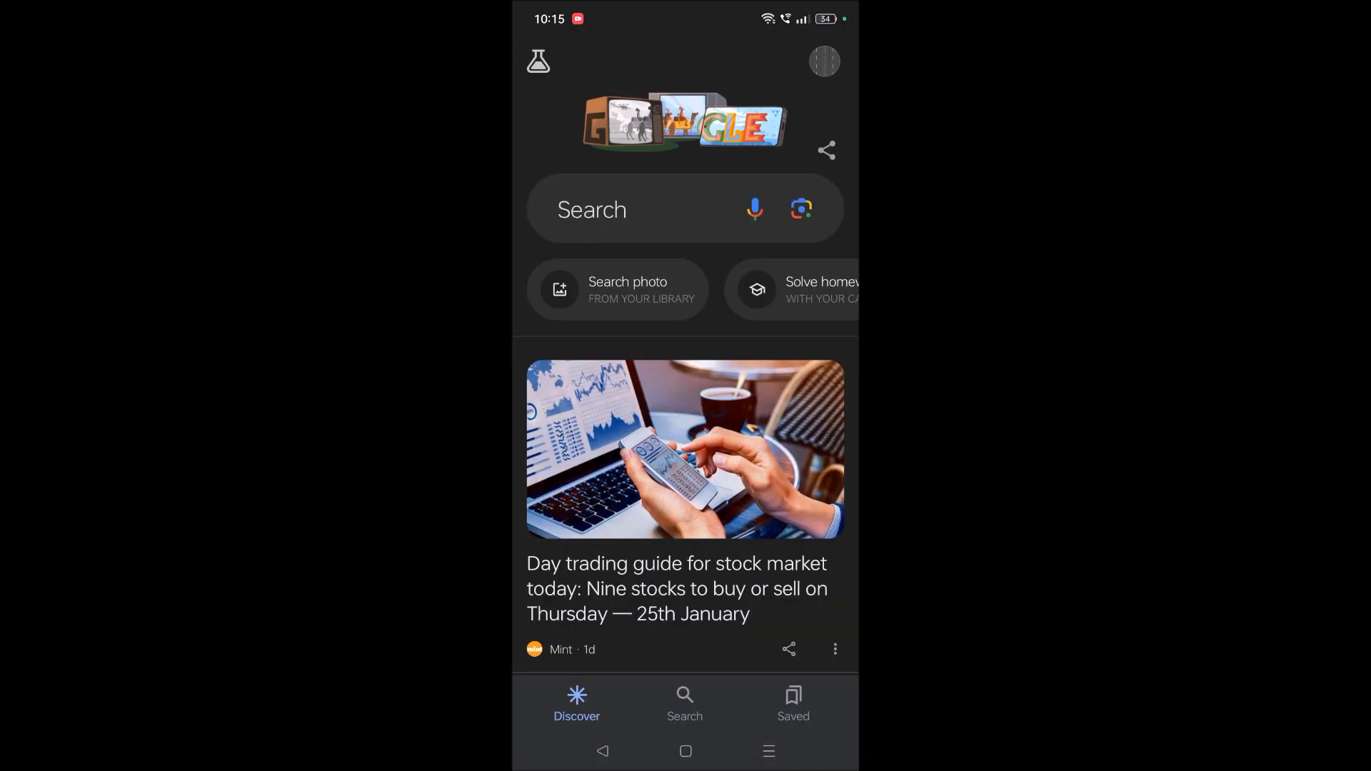
left_click(754, 208)
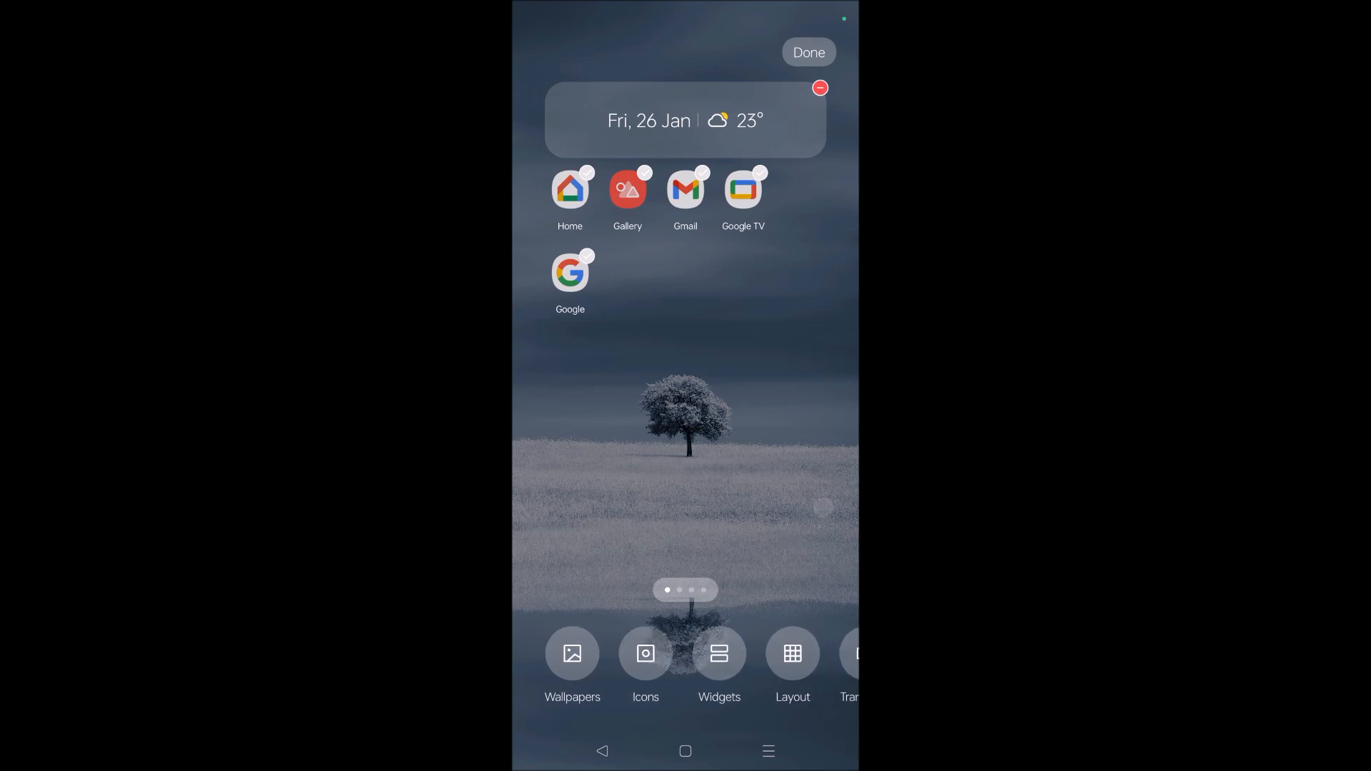
- Add the Chrome 'Search with Google' 4×1 widget from the Widgets list and finish editing
left_click(718, 652)
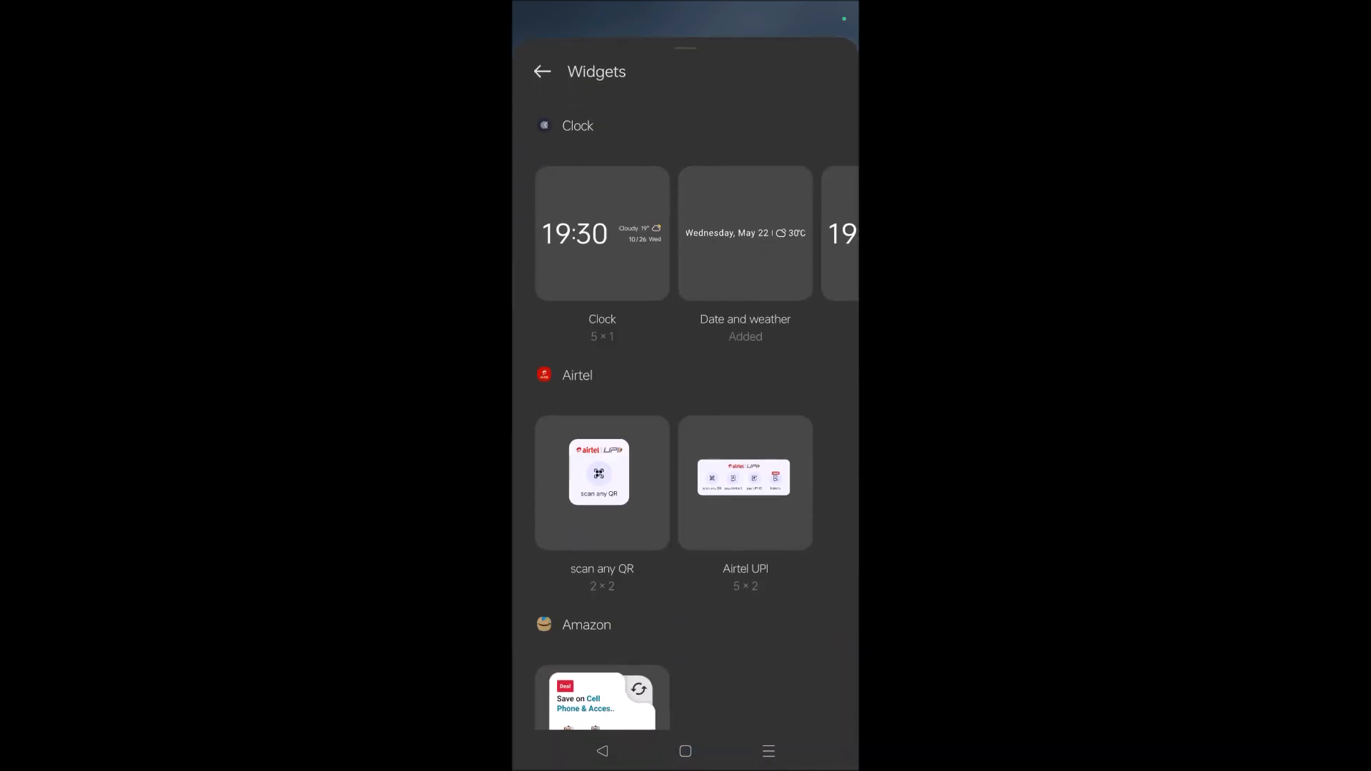
scroll("down", 3)
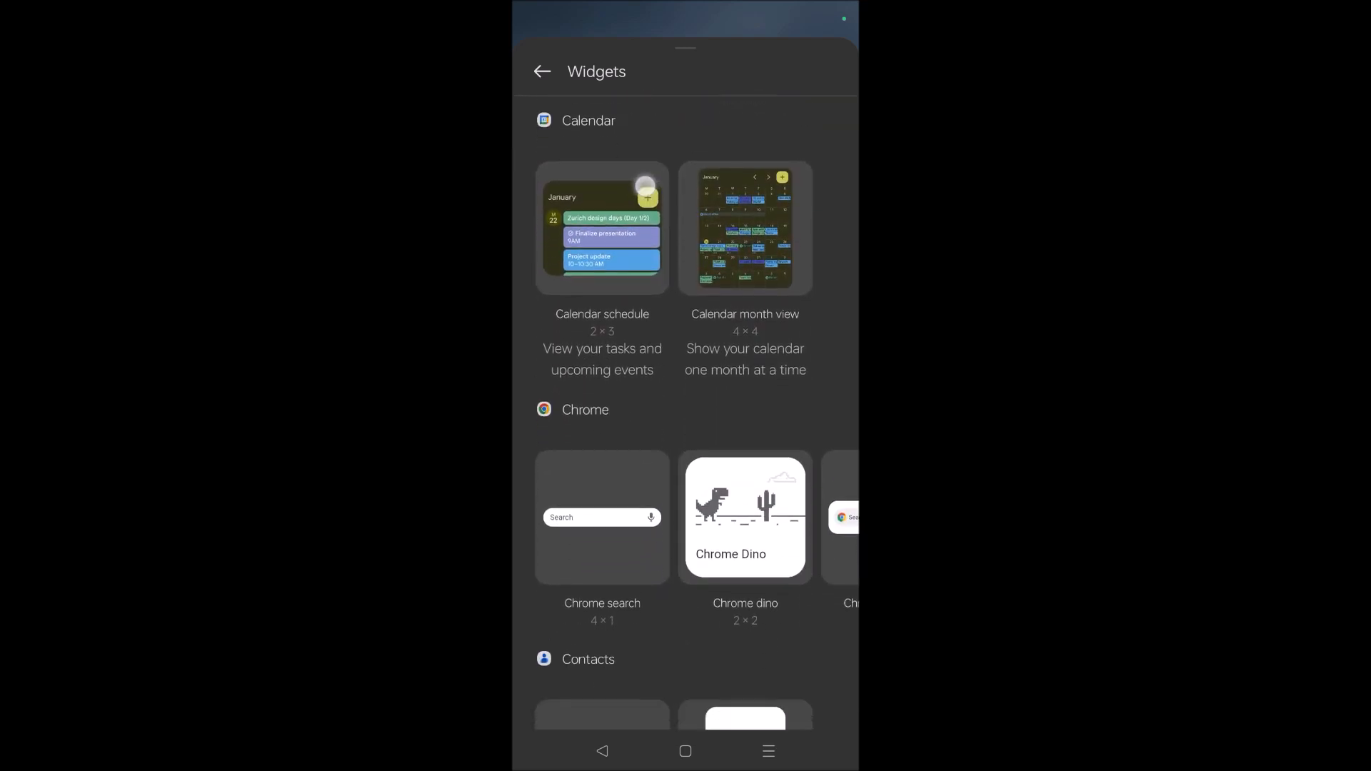
scroll("down", 3)
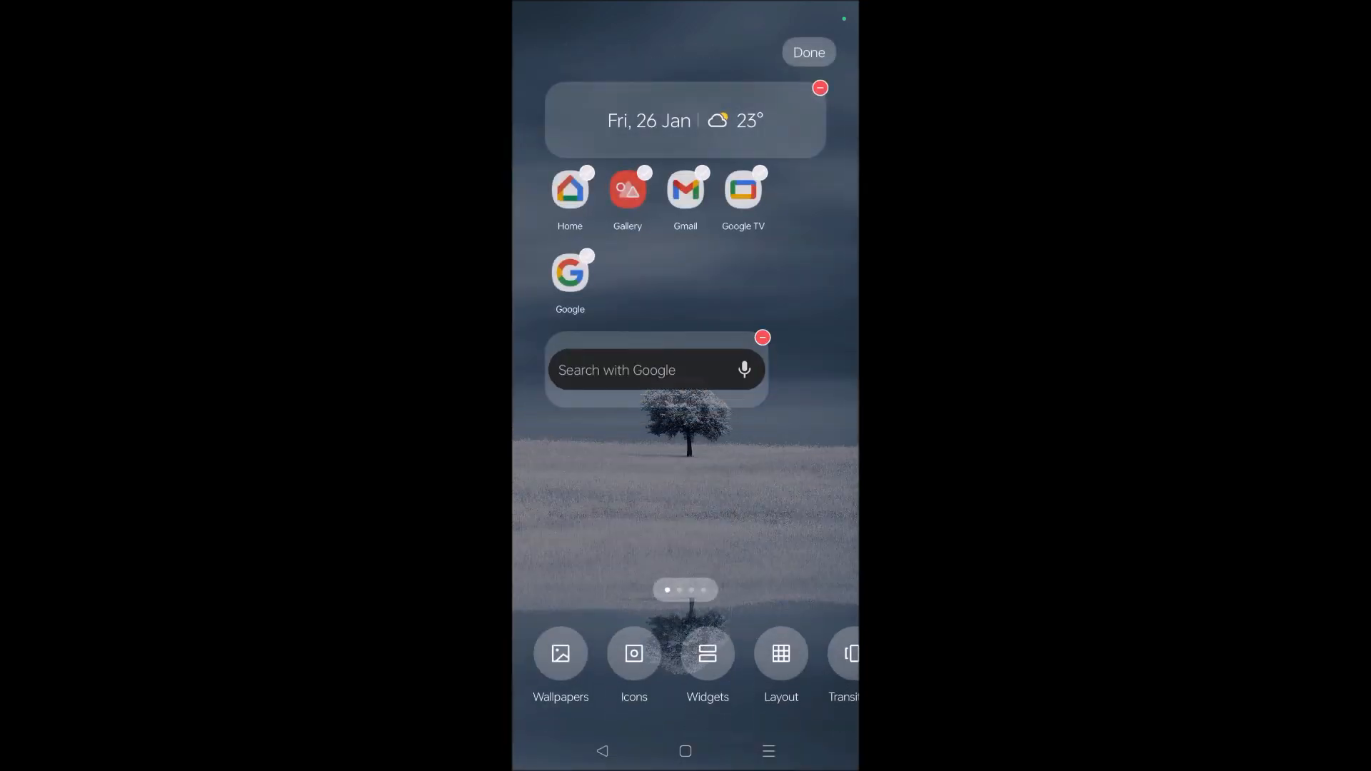
left_click(807, 53)
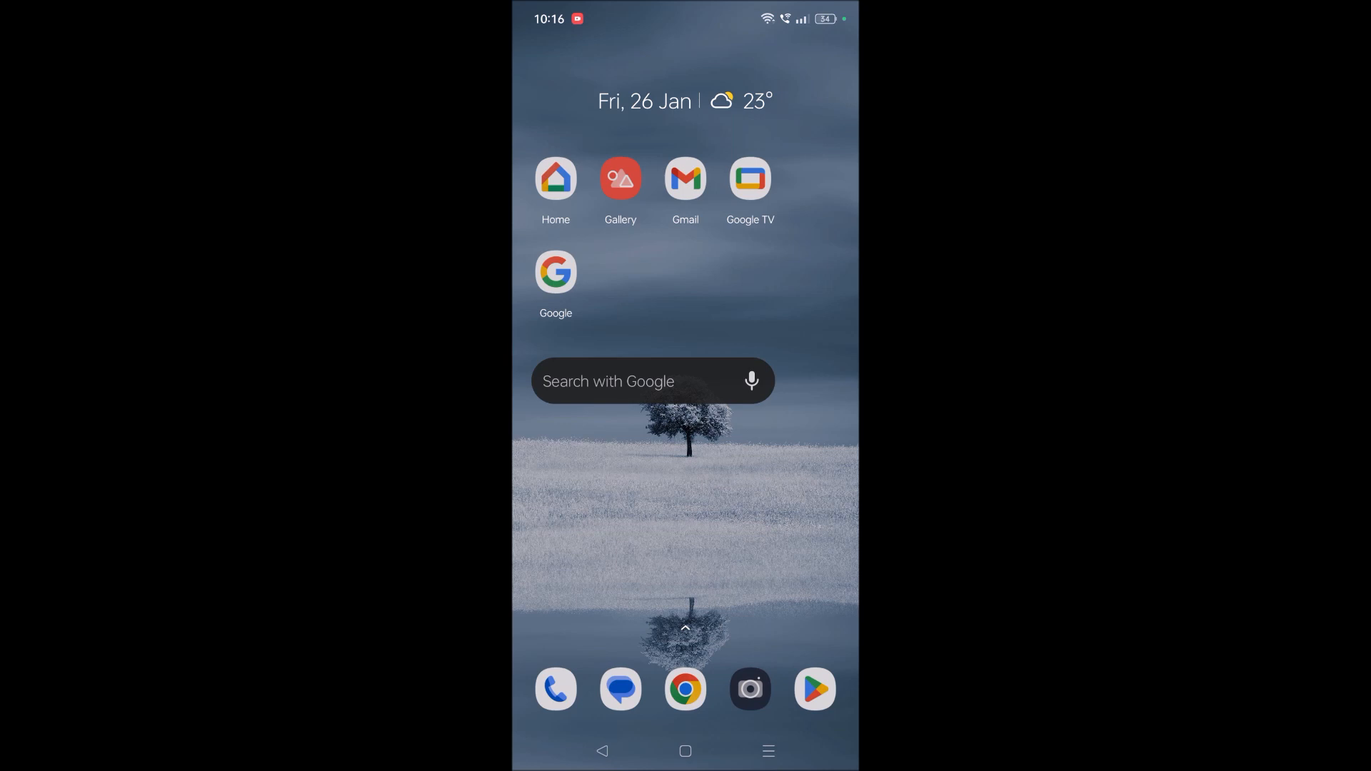
left_click(750, 379)
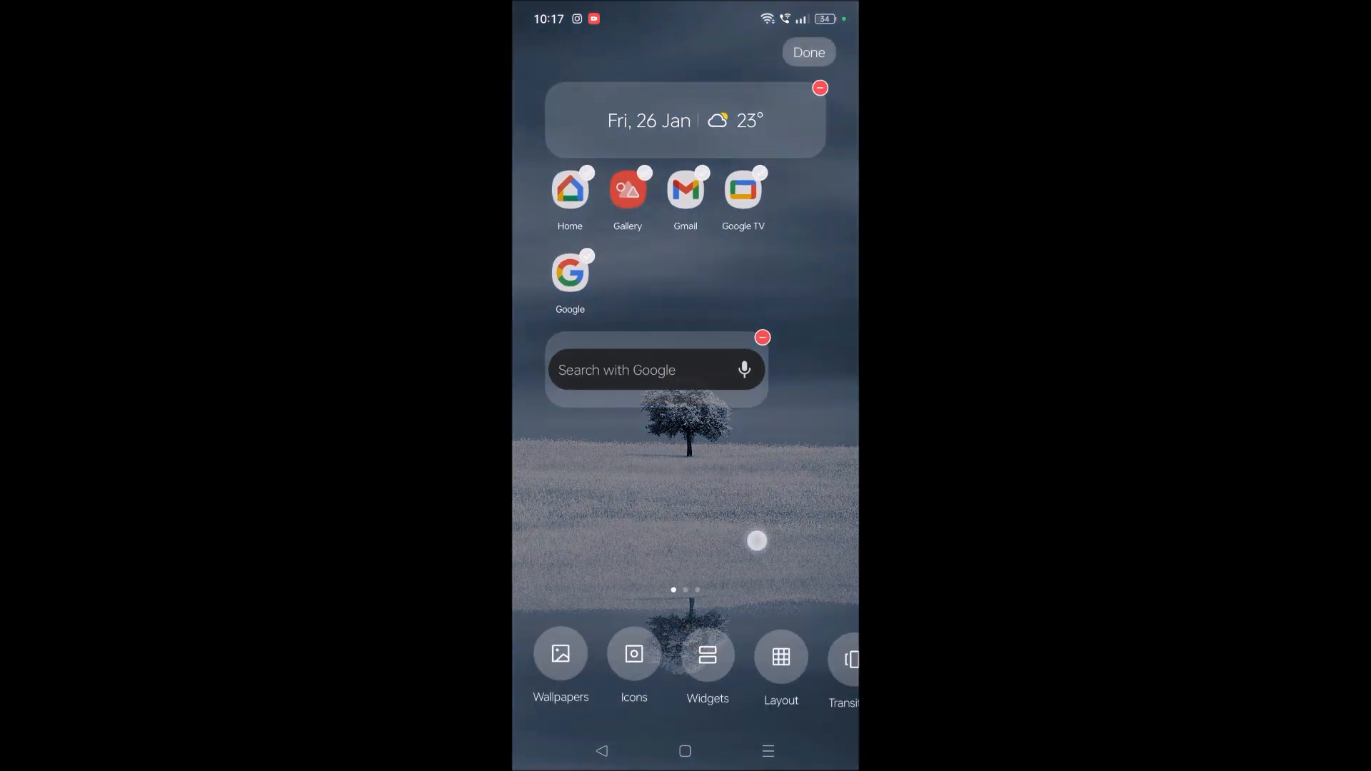
left_click(806, 53)
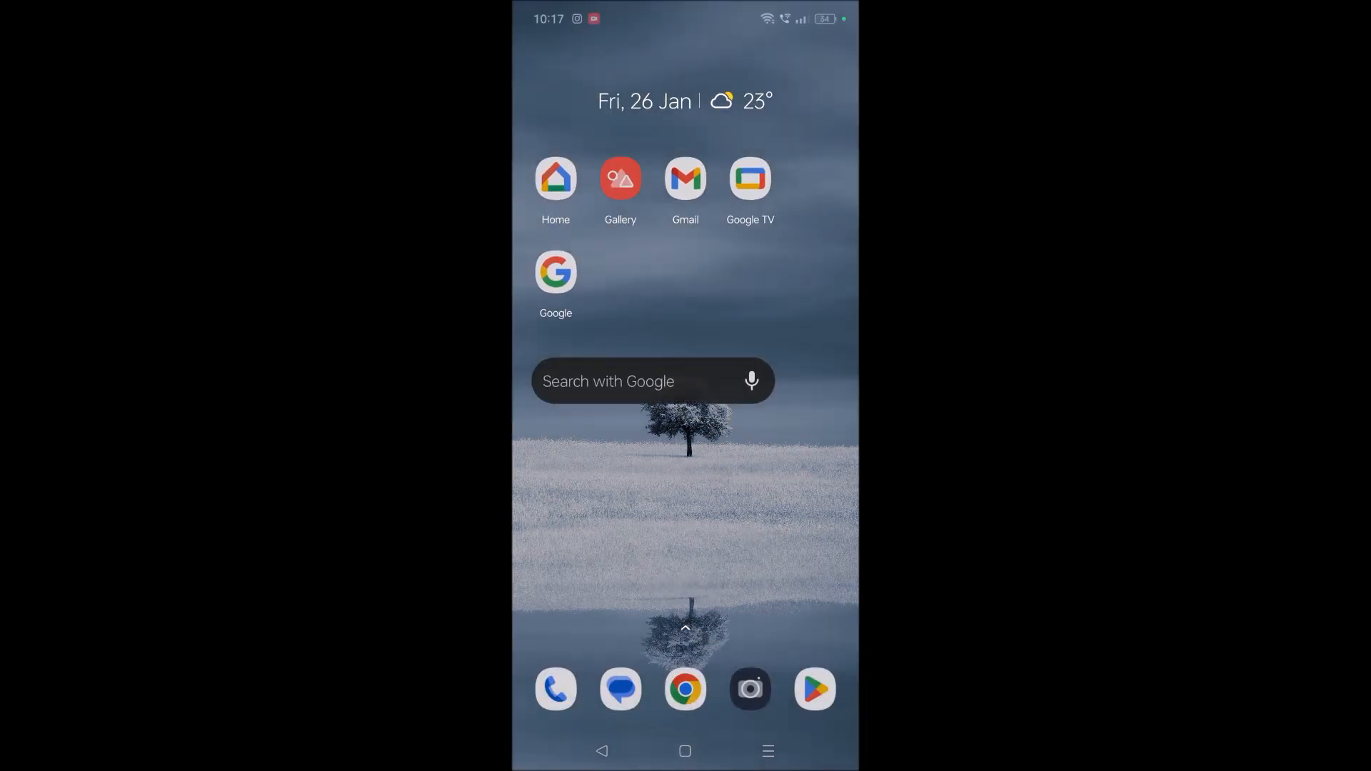